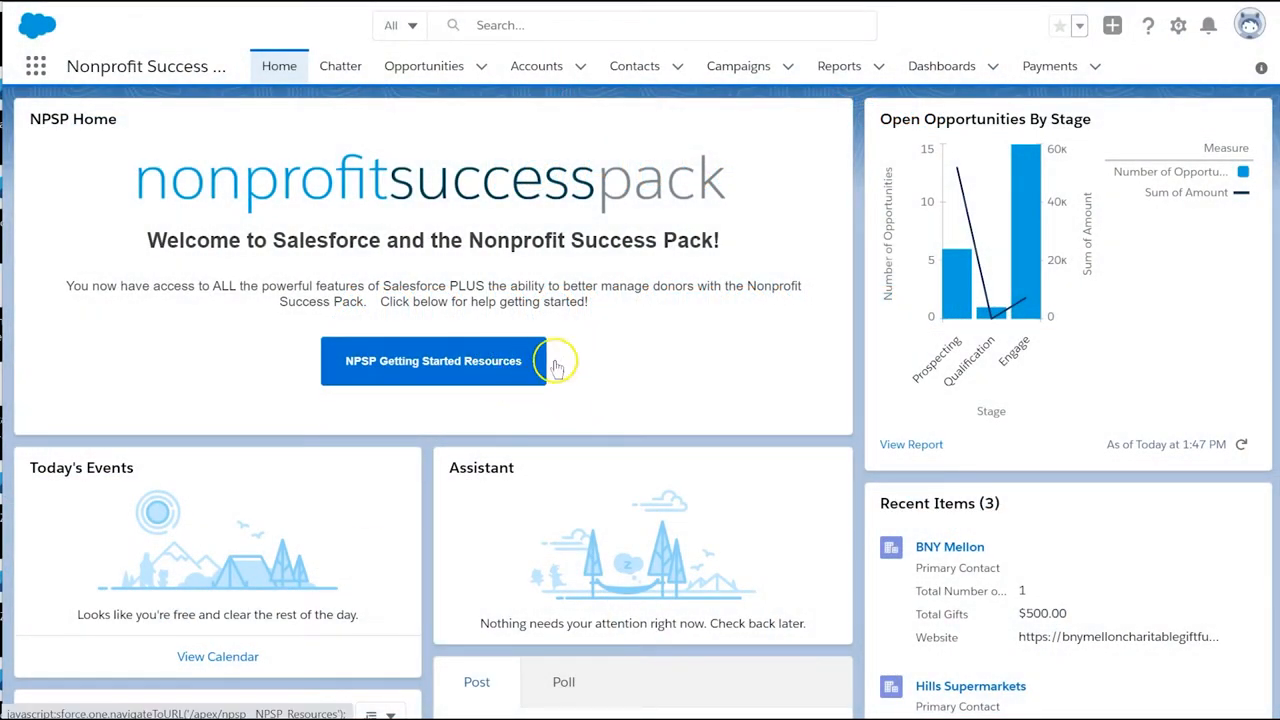
pyautogui.moveTo(630, 290)
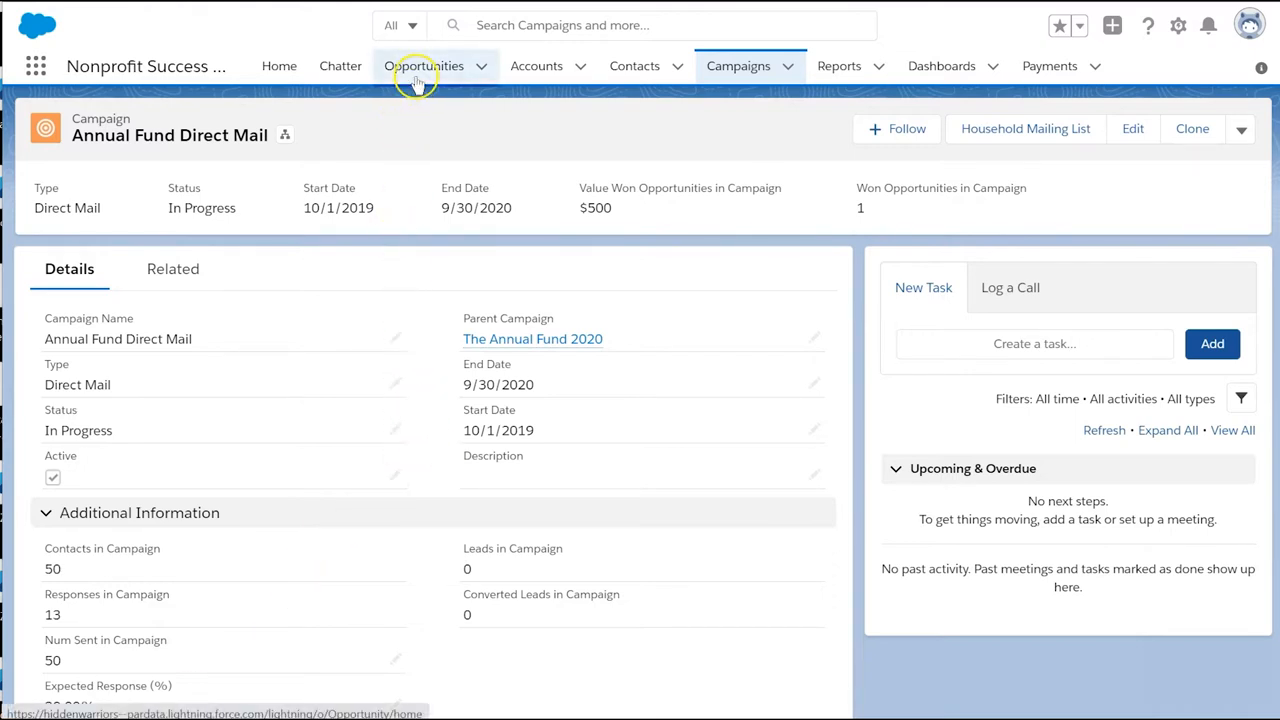
# Switch from the Annual Fund Direct Mail campaign to the All Donations opportunities list.
pyautogui.click(423, 66)
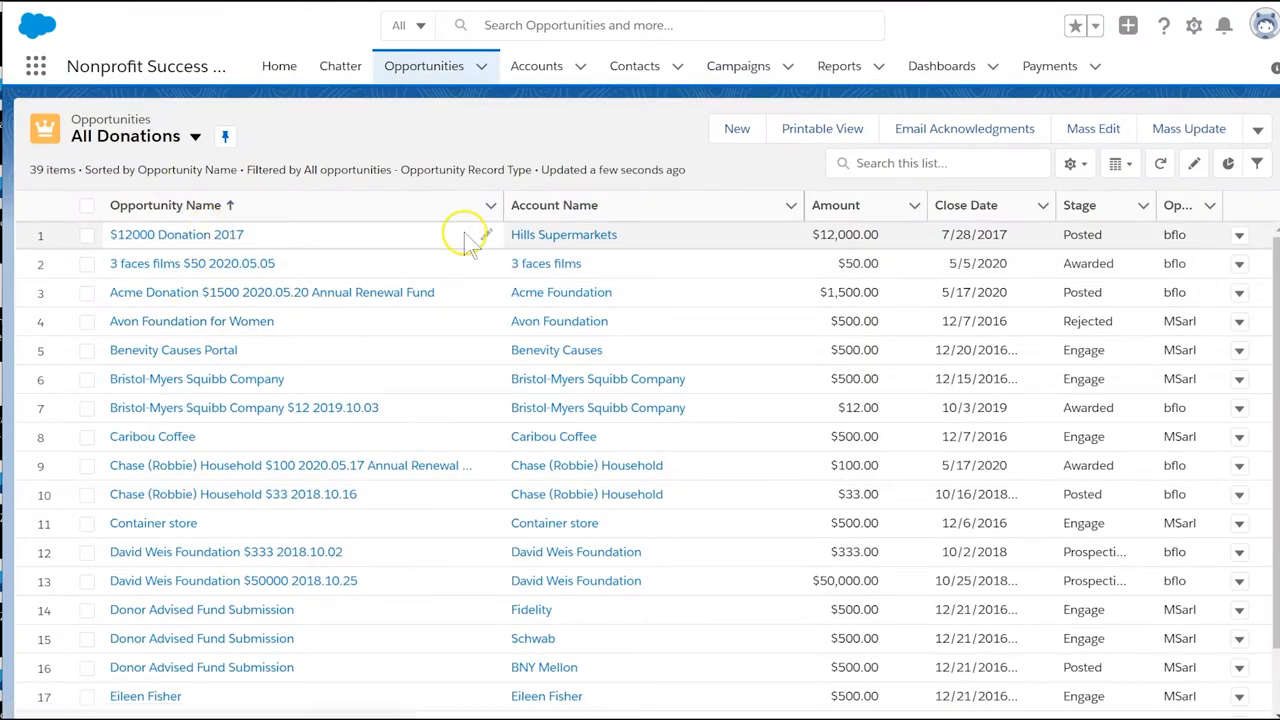
pyautogui.click(736, 128)
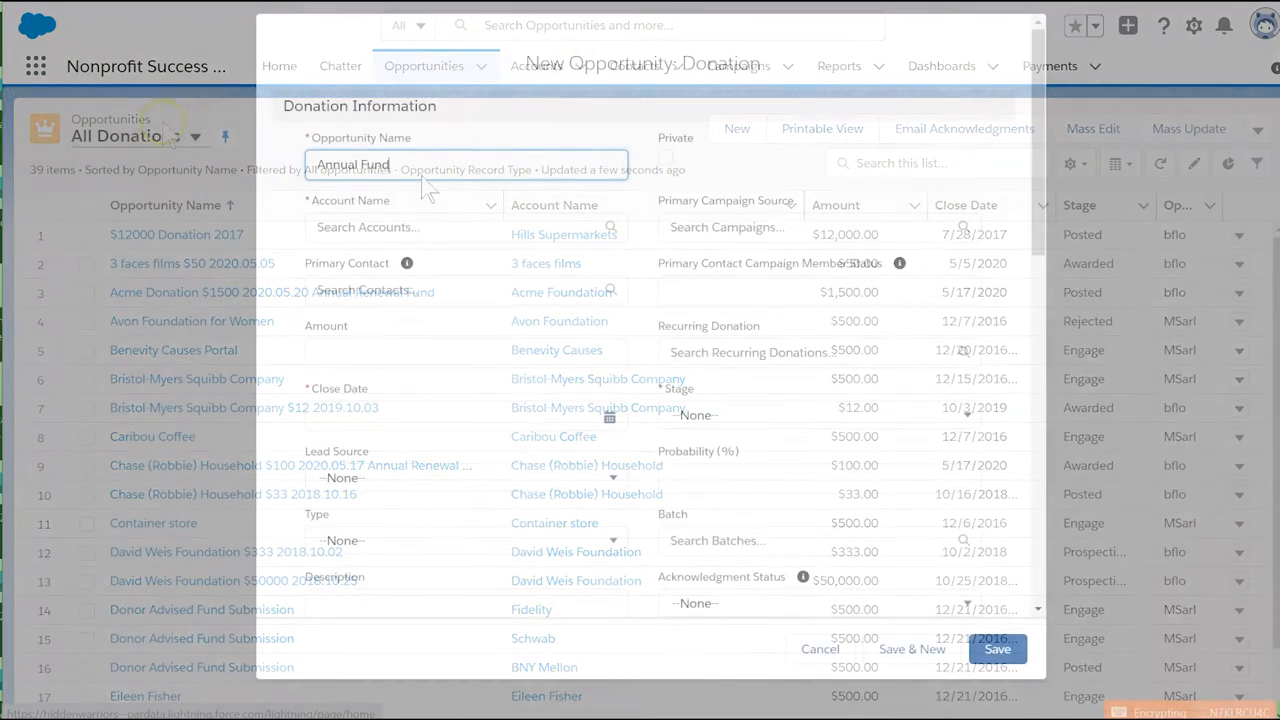
pyautogui.click(465, 304)
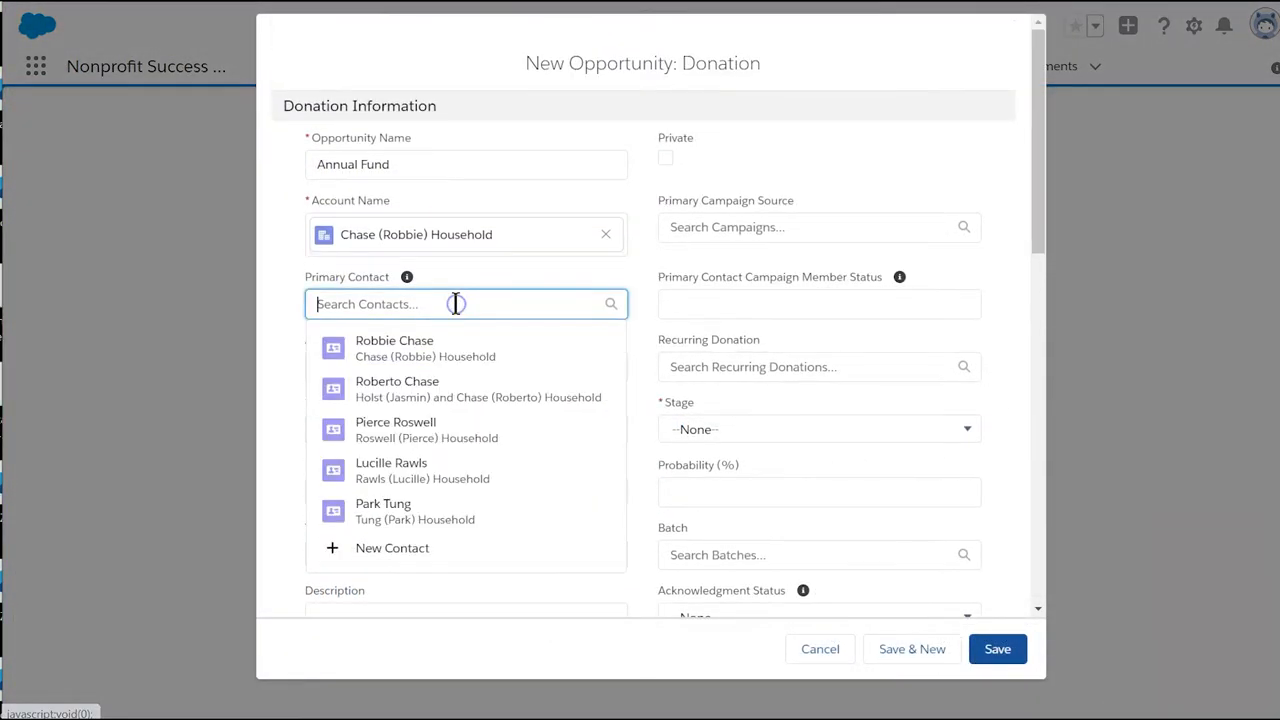
pyautogui.click(394, 348)
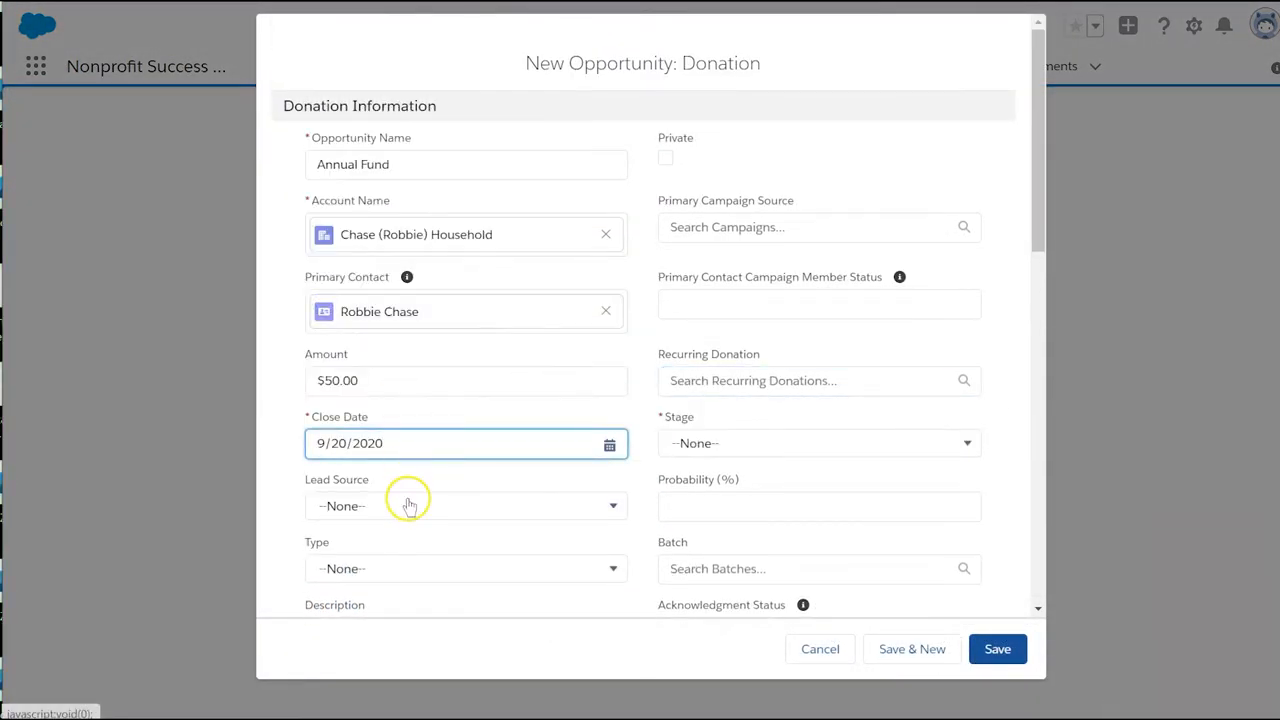
# Credit the $50 donation to Annual Fund Direct Mail and save it.
pyautogui.click(818, 227)
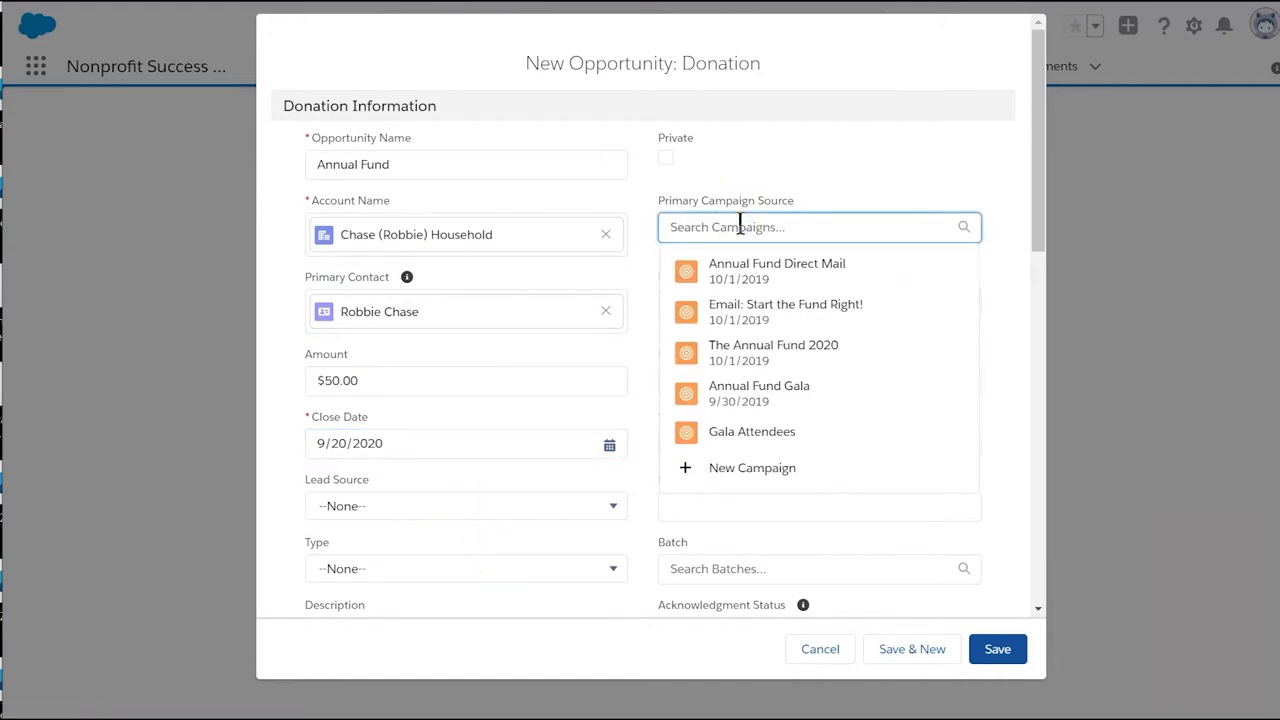
pyautogui.click(776, 263)
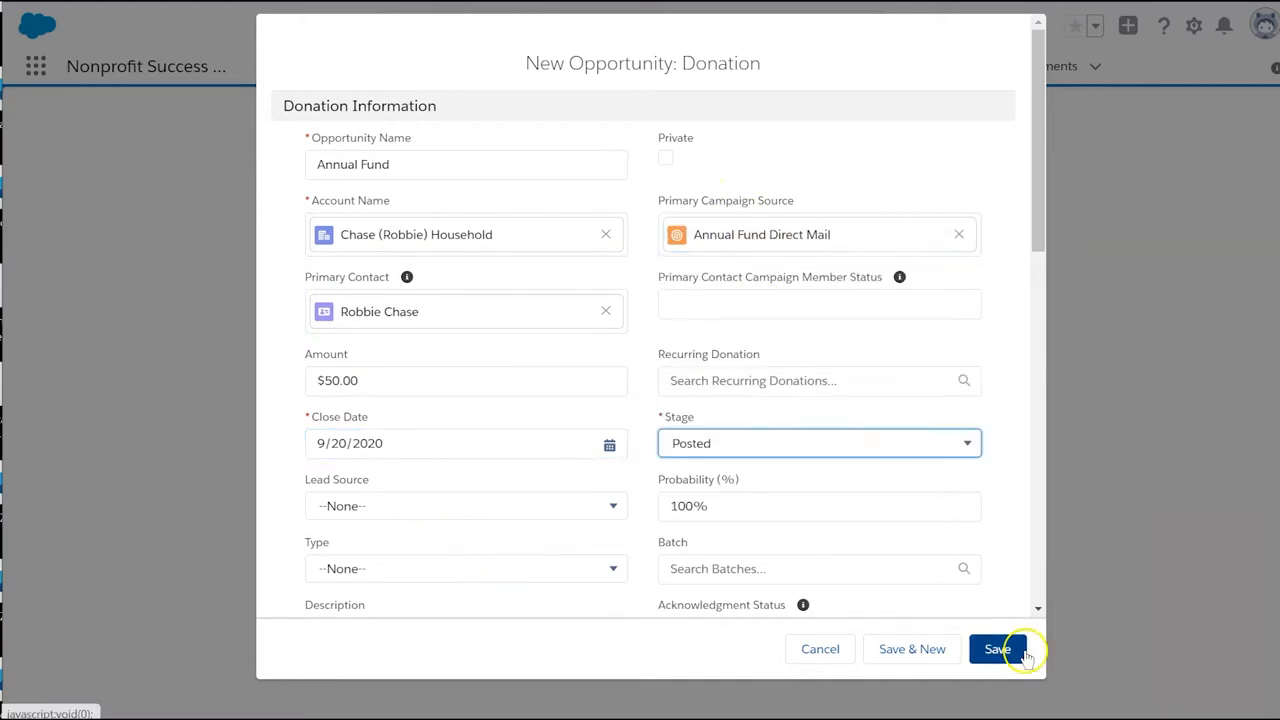
pyautogui.click(997, 649)
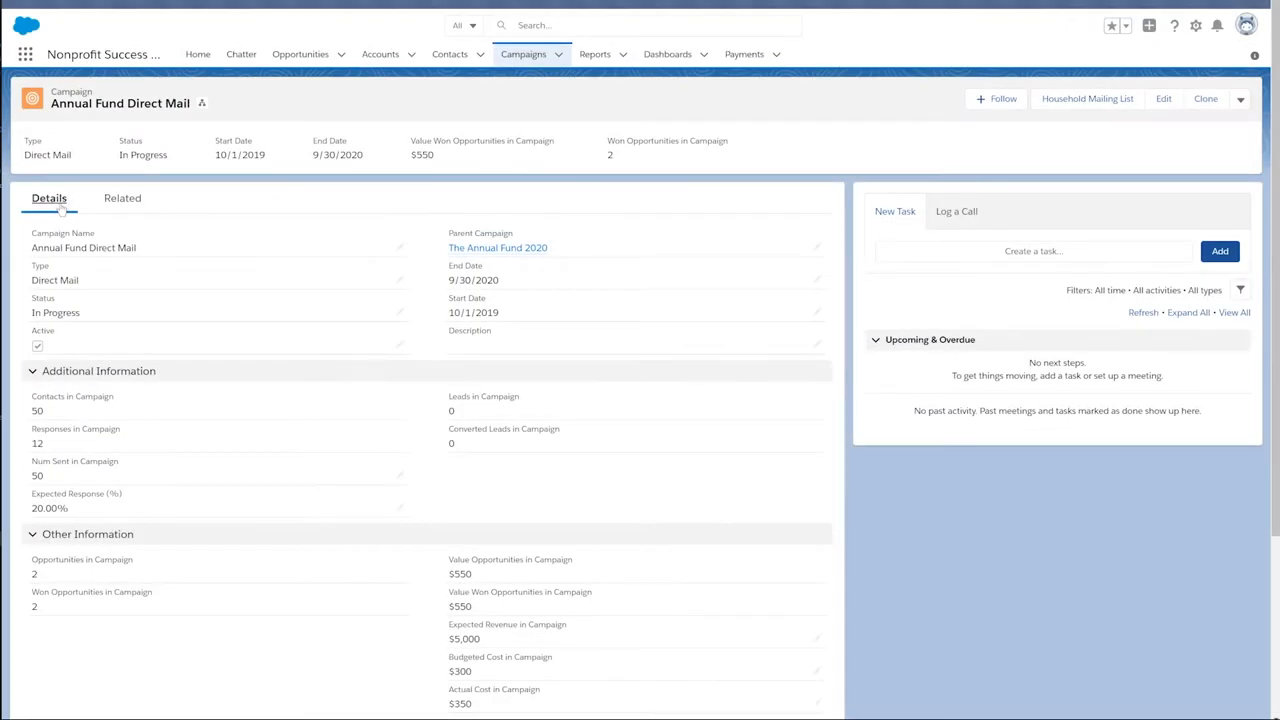
pyautogui.scroll(-3)
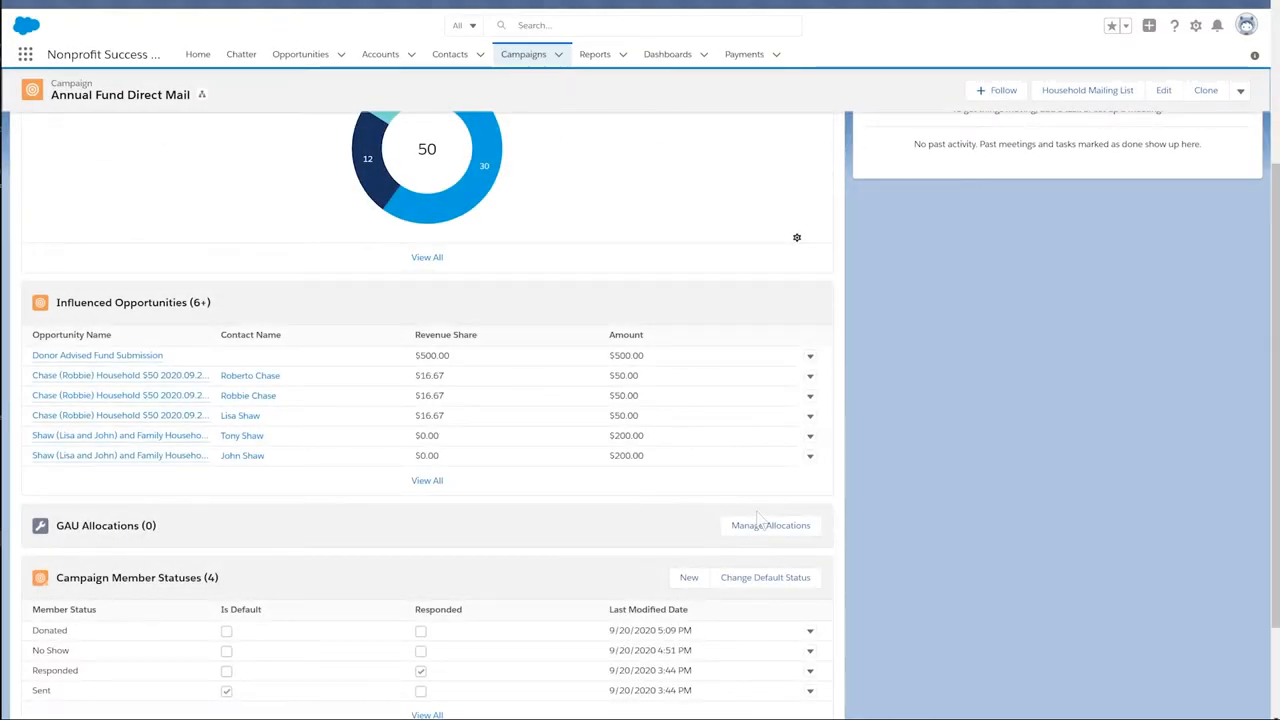
pyautogui.scroll(-3)
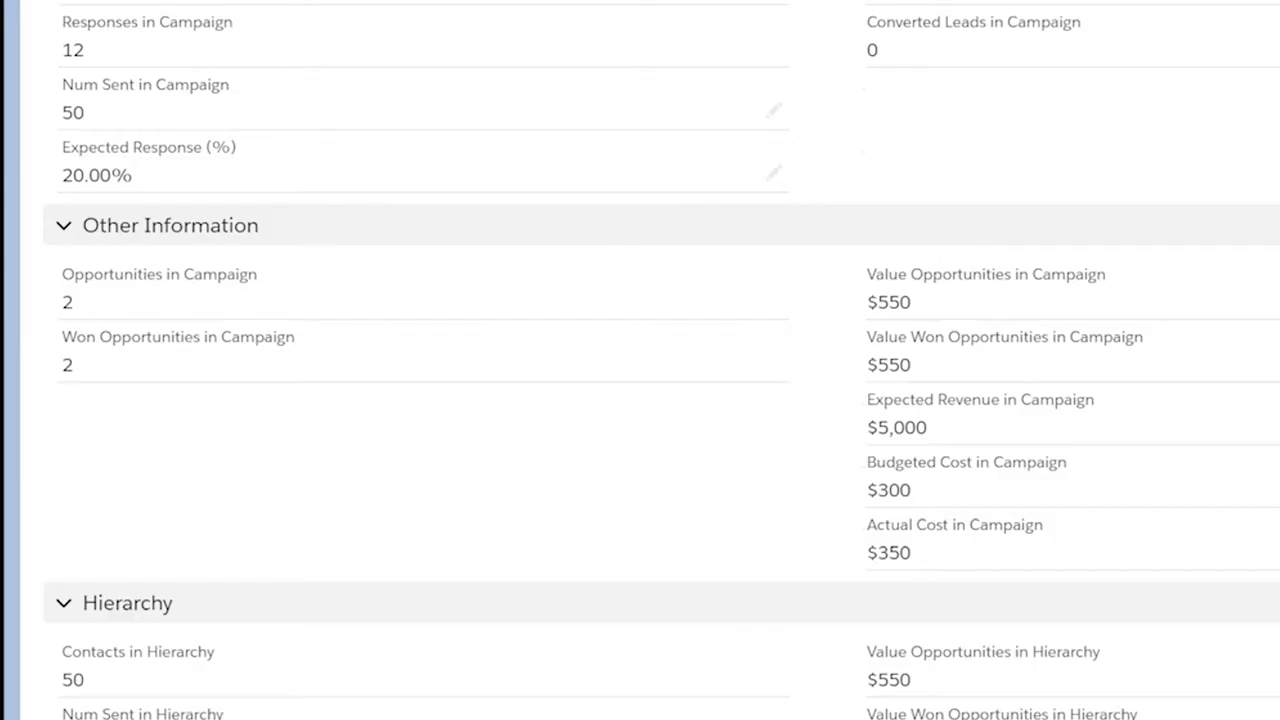